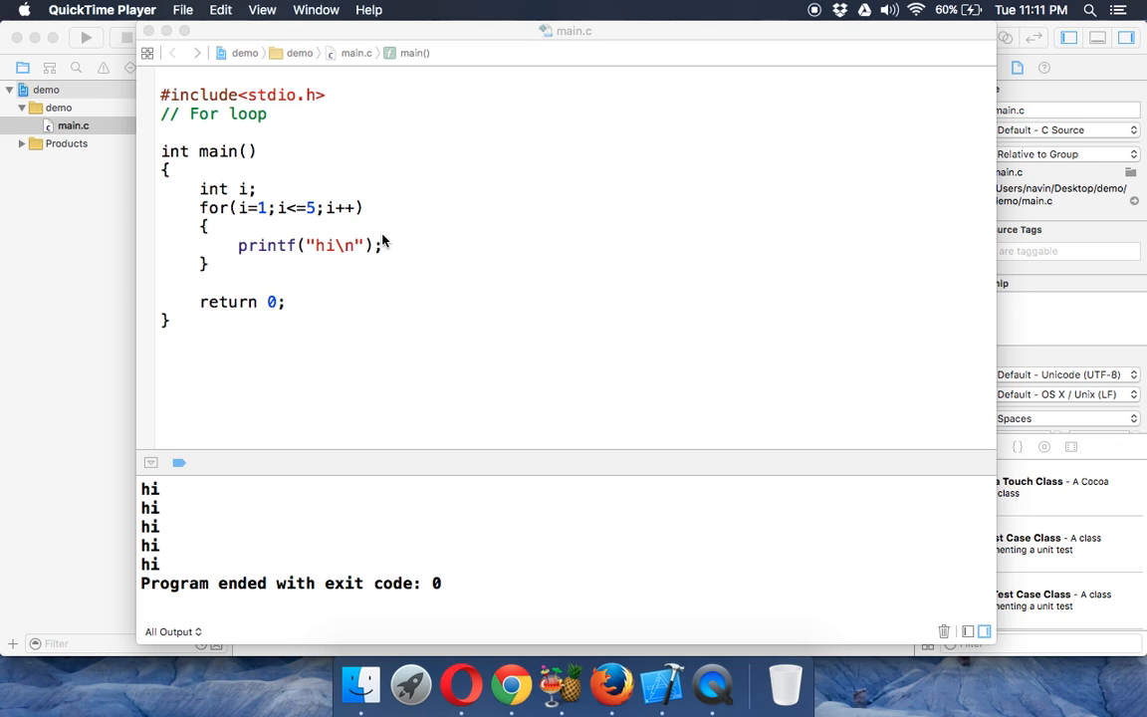
{"action": "mouse_move", "coordinate": [343, 237]}
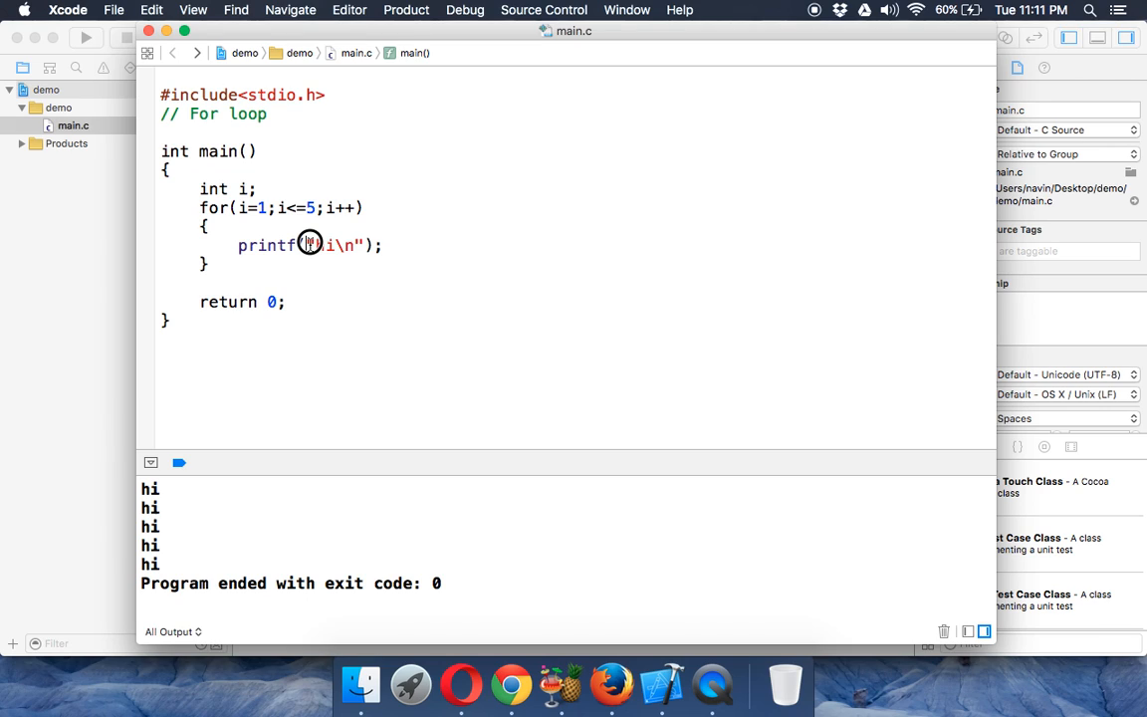
{"action": "mouse_move", "coordinate": [263, 207]}
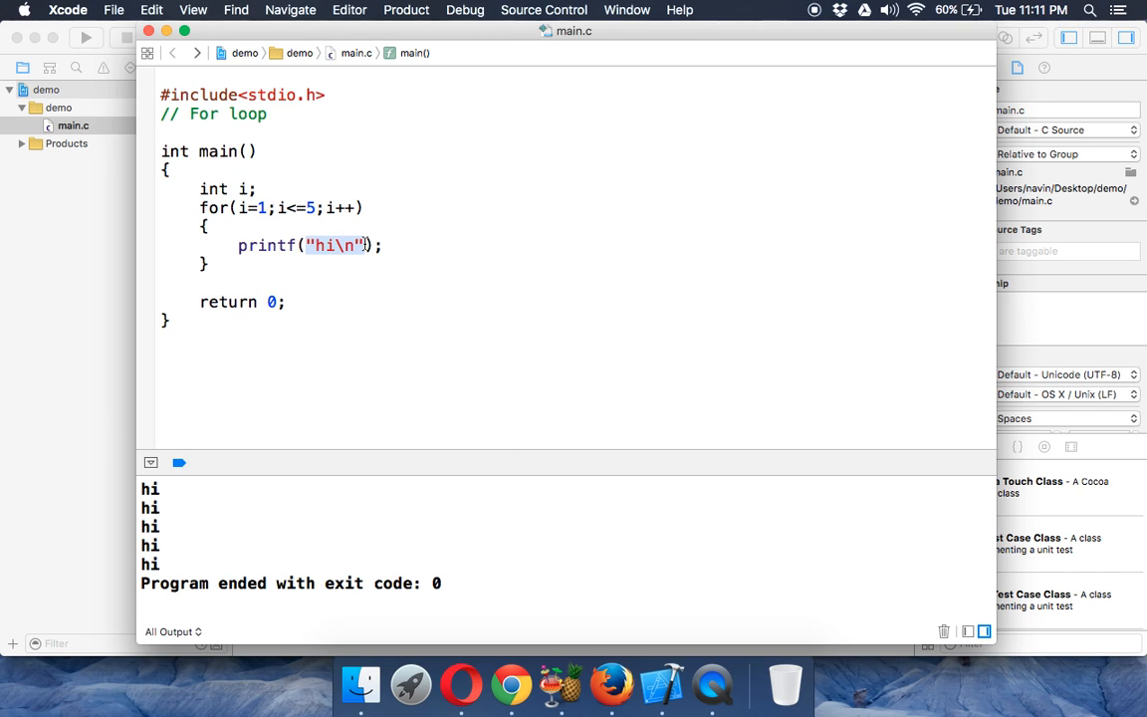
Make the loop's printf output the counter i with "%d " and run to see 1 2 3 4 5
{"action": "type", "text": "%i"}
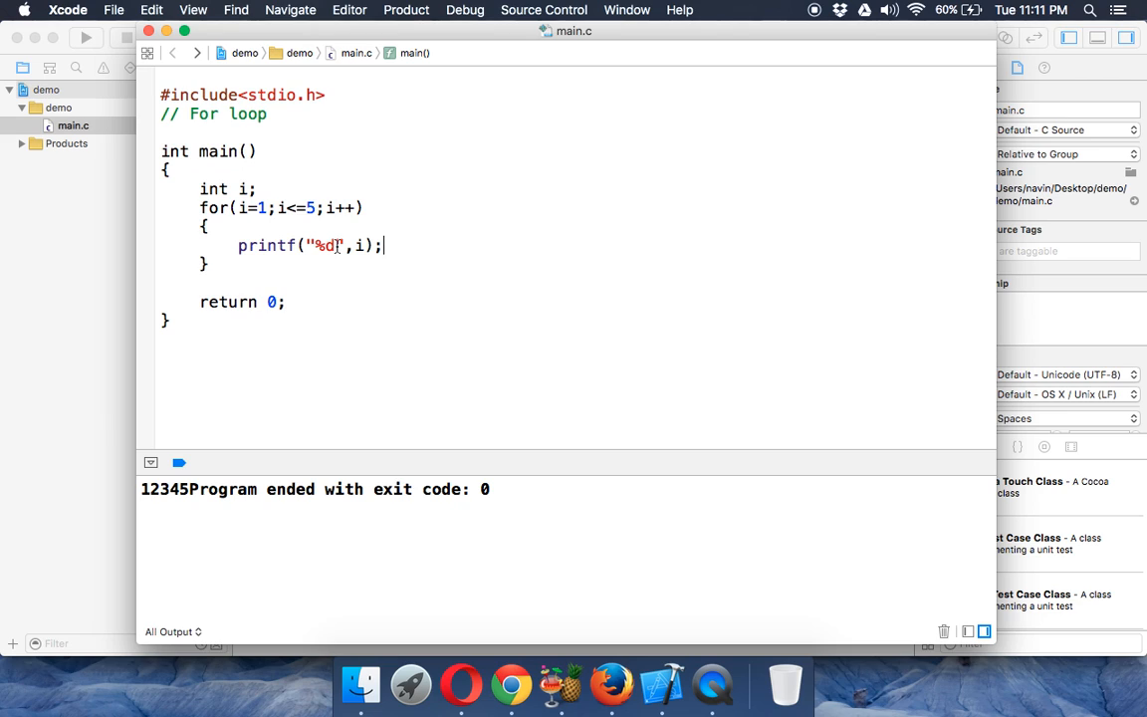
{"action": "type", "text": "\\n"}
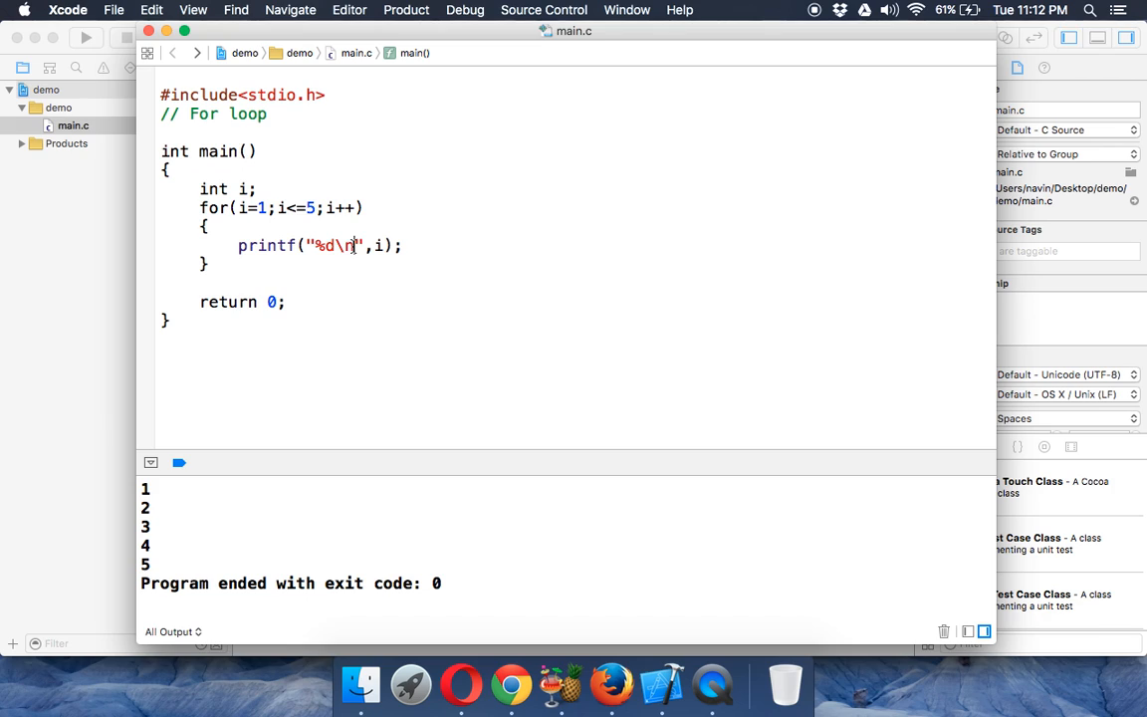
{"action": "key", "text": "Backspace"}
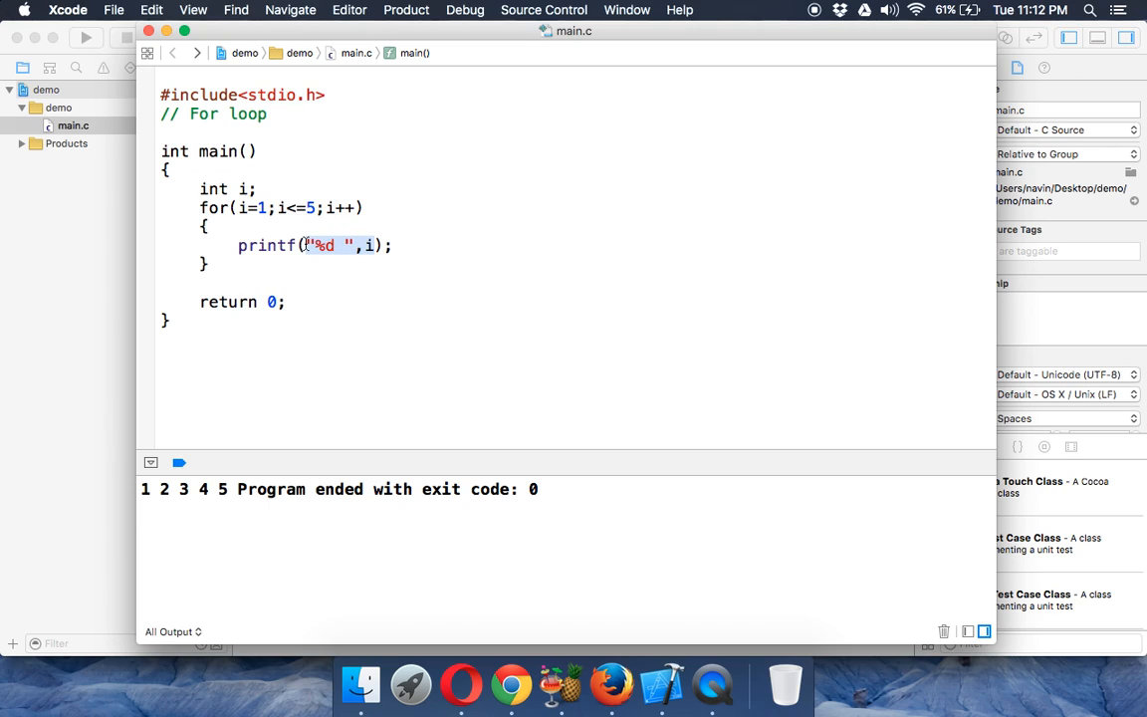
Print "* " in the loop and a newline after it, then run to show * * * * *
{"action": "type", "text": "*"}
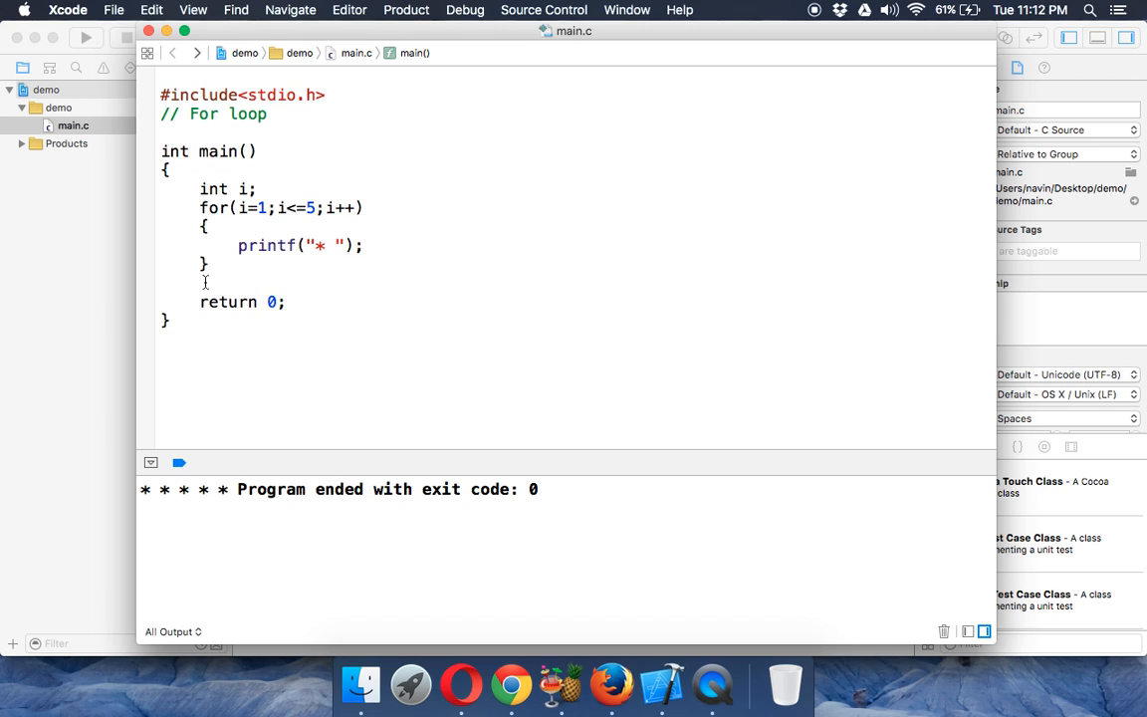
{"action": "type", "text": "printf(\""}
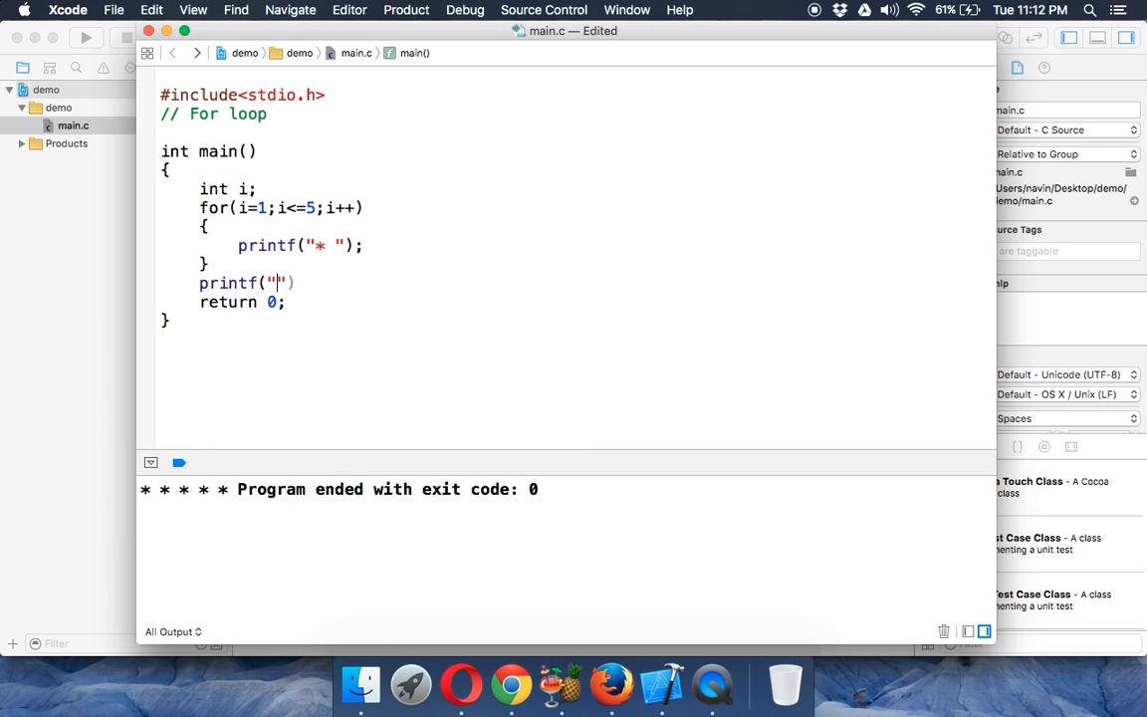
{"action": "type", "text": "\\n"}
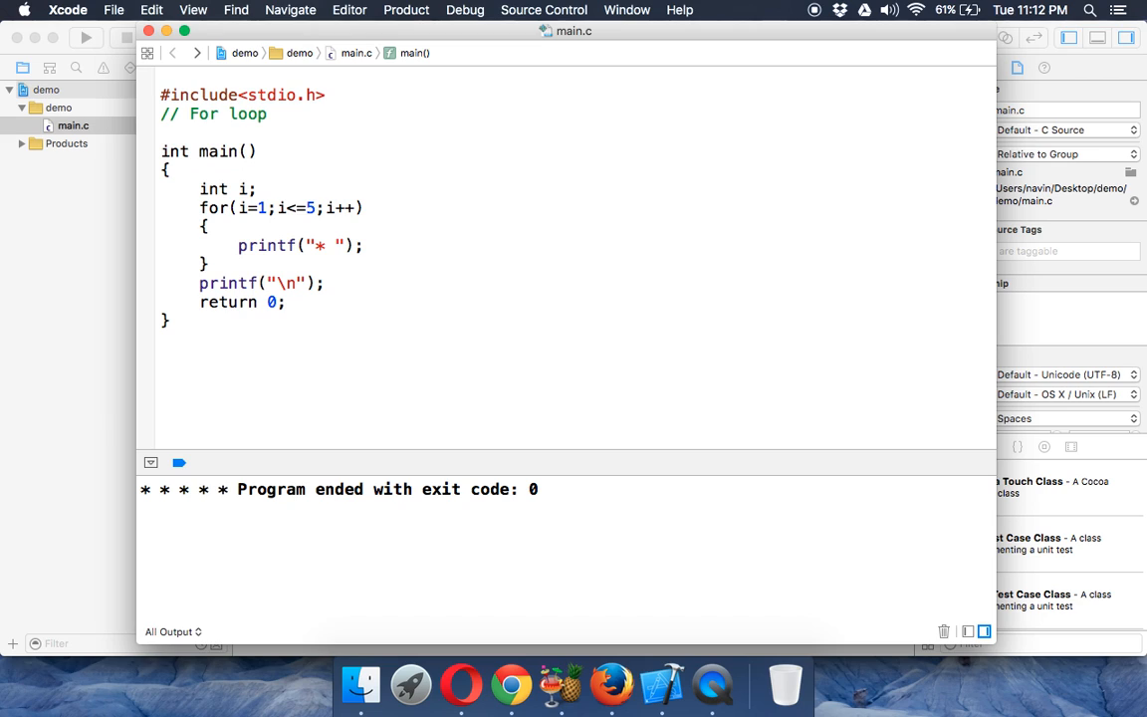
{"action": "key", "text": "cmd+b"}
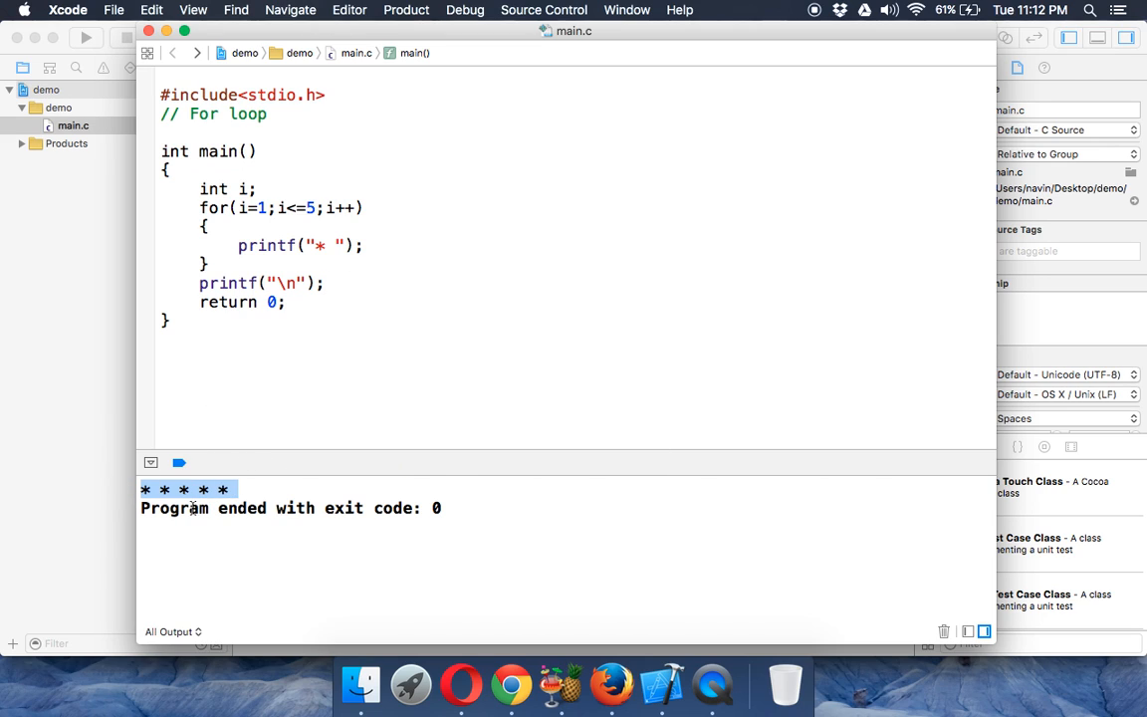
{"action": "mouse_move", "coordinate": [333, 508]}
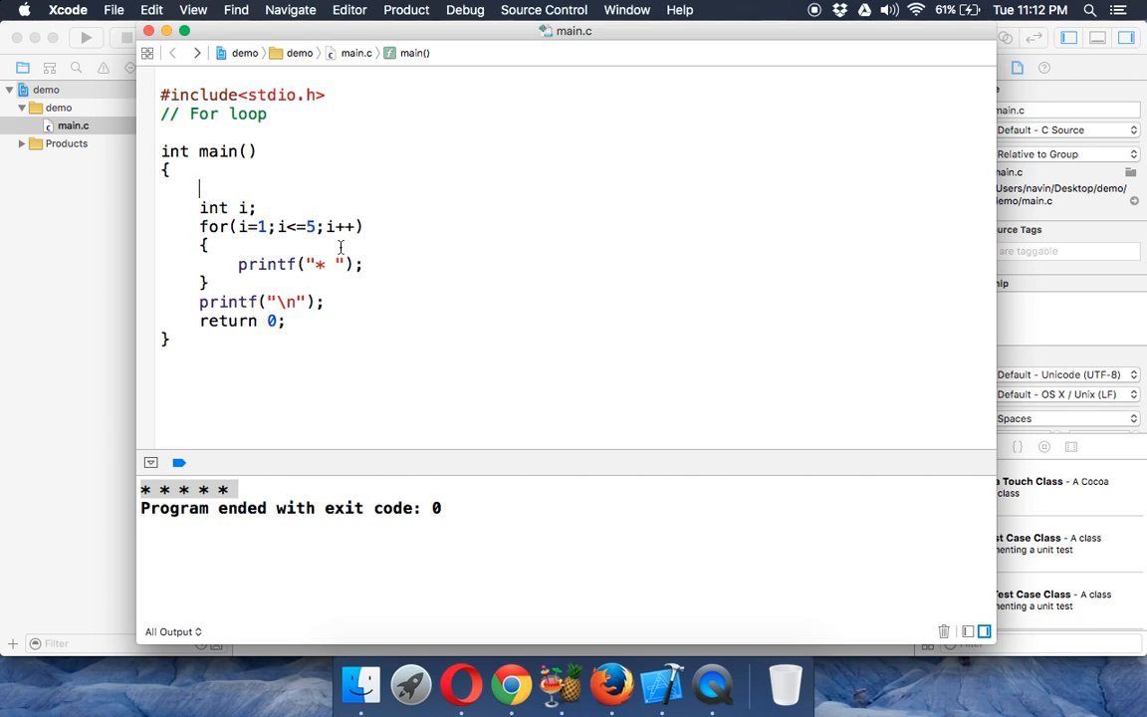
{"action": "mouse_move", "coordinate": [331, 263]}
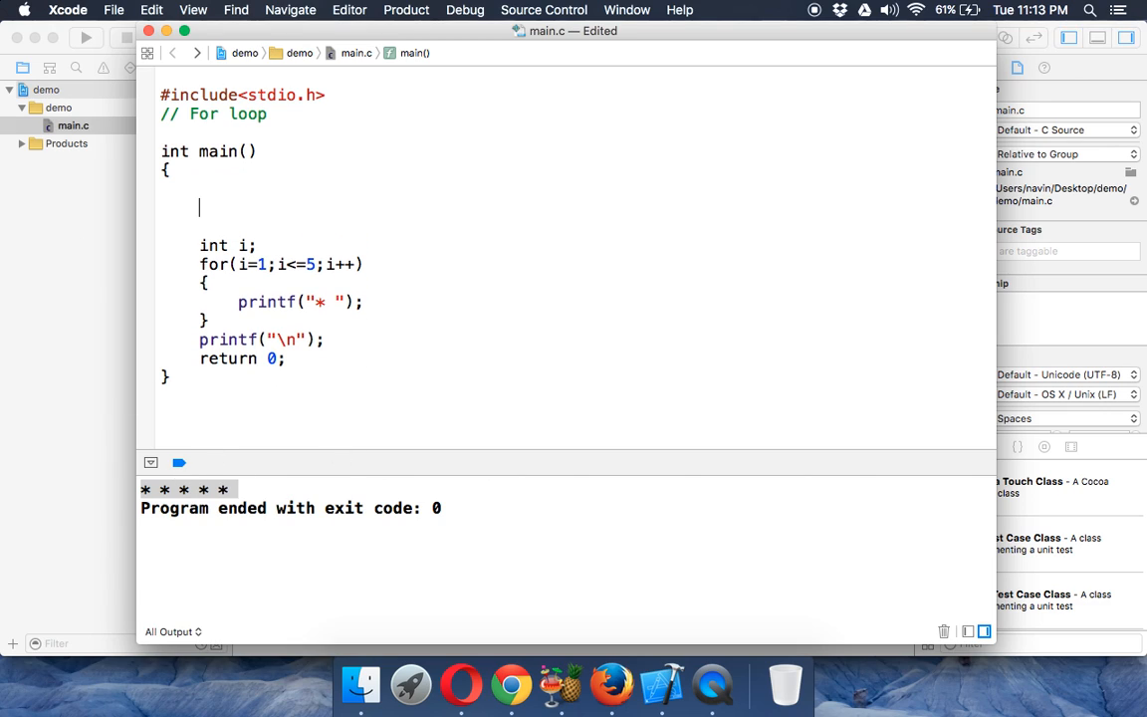
Write a /* ... */ comment in main sketching four rows of "* * * *"
{"action": "type", "text": "/"}
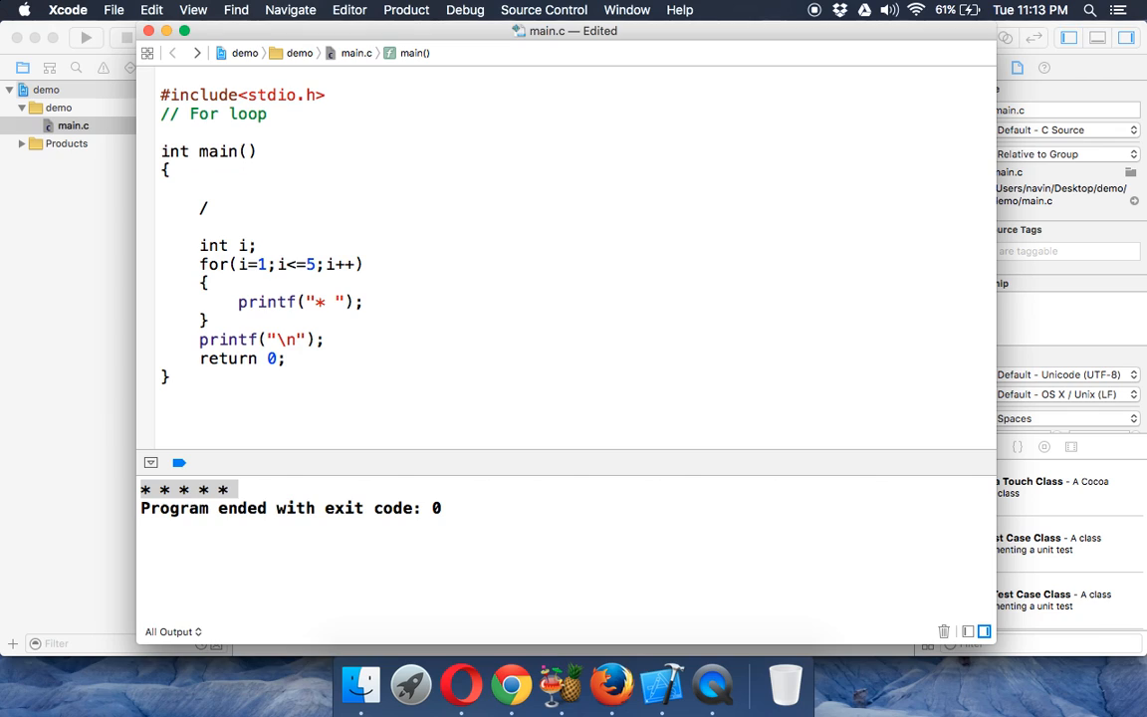
{"action": "type", "text": "*"}
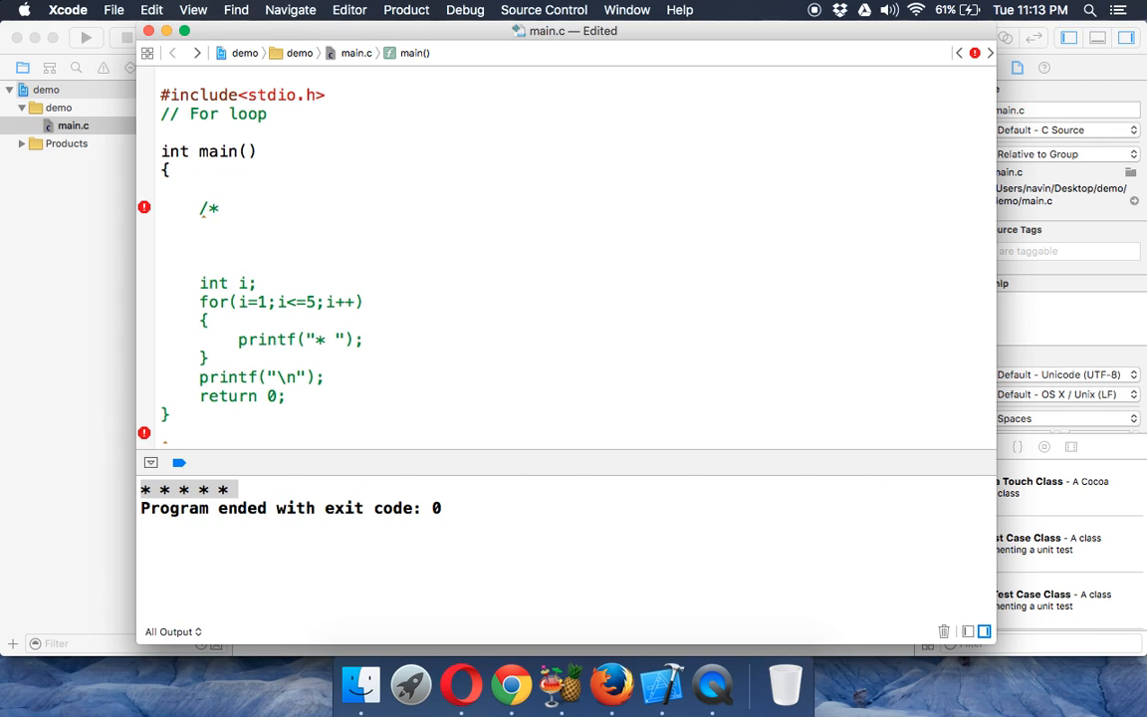
{"action": "type", "text": "8"}
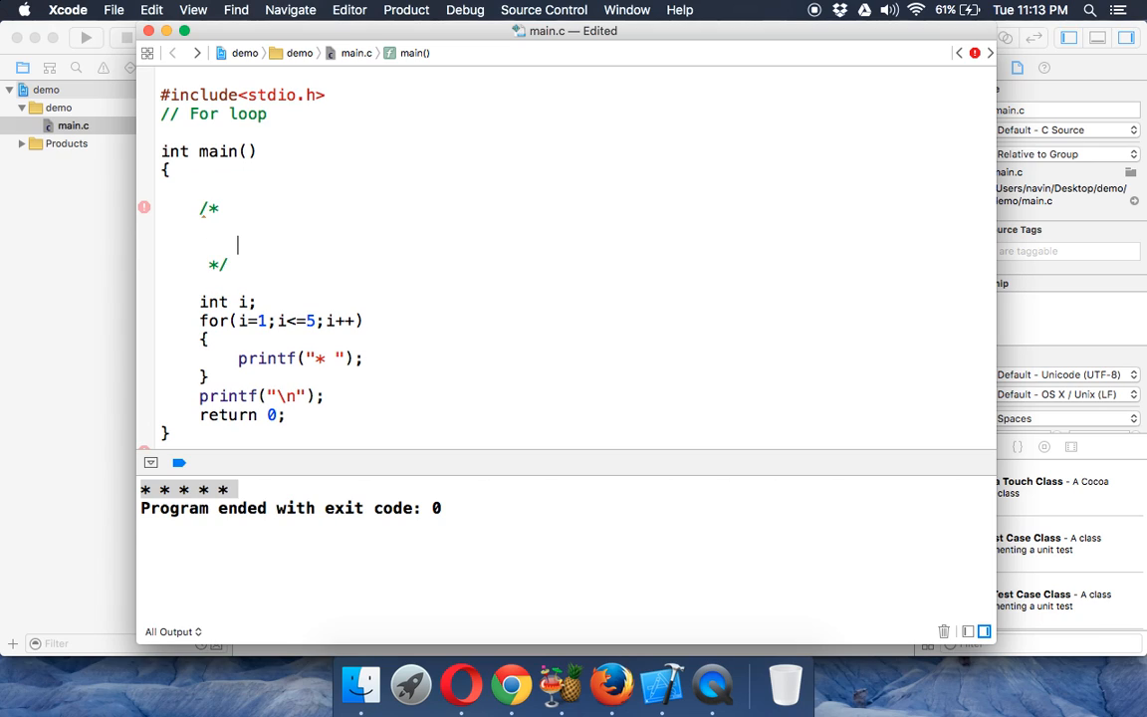
{"action": "type", "text": "* *"}
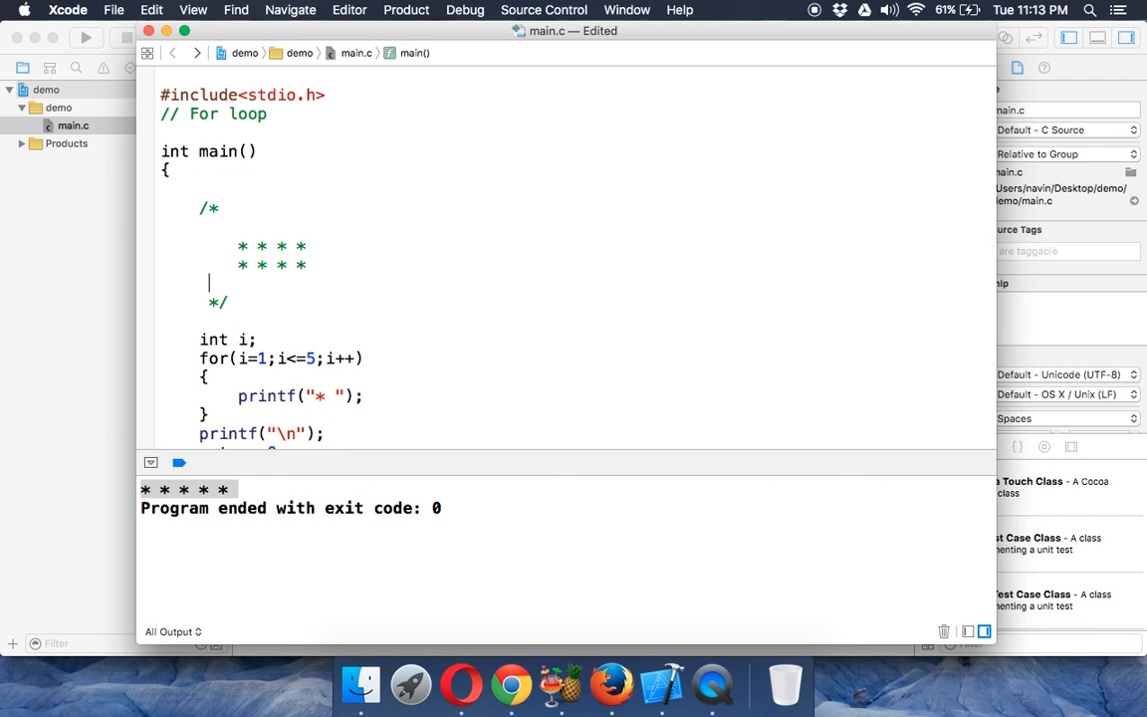
{"action": "type", "text": "* * * *"}
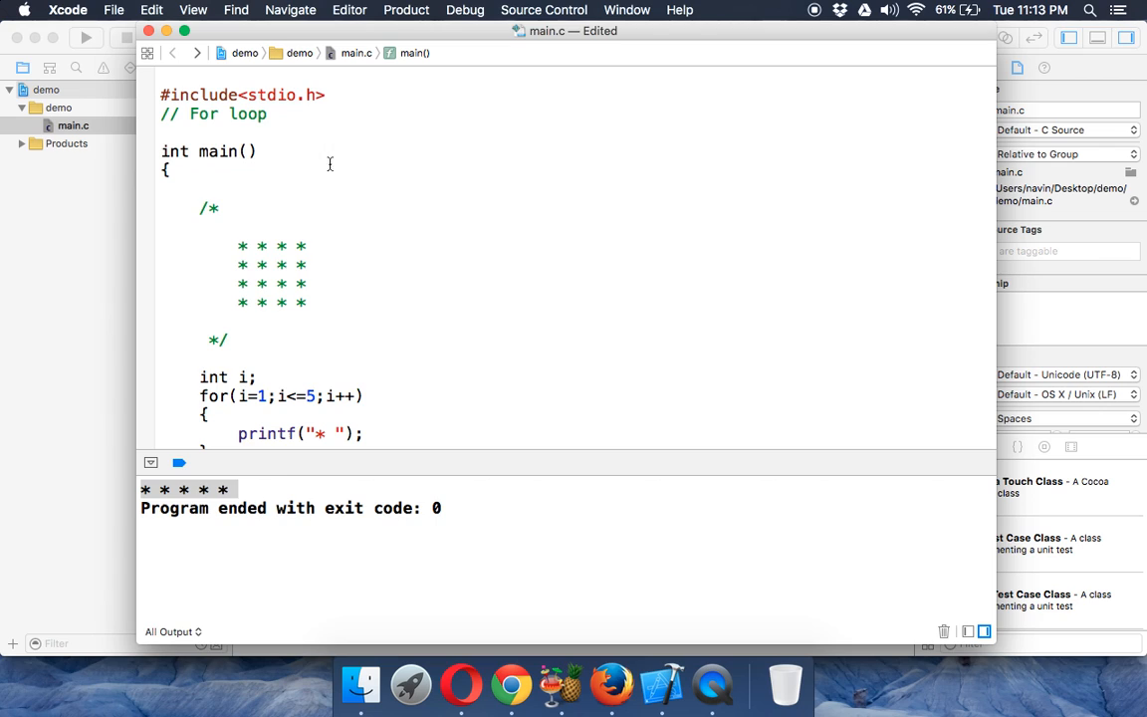
Duplicate the star-row loop with its newline printf and change the count to i<=4
{"action": "scroll", "scroll_direction": "down", "scroll_amount": 3}
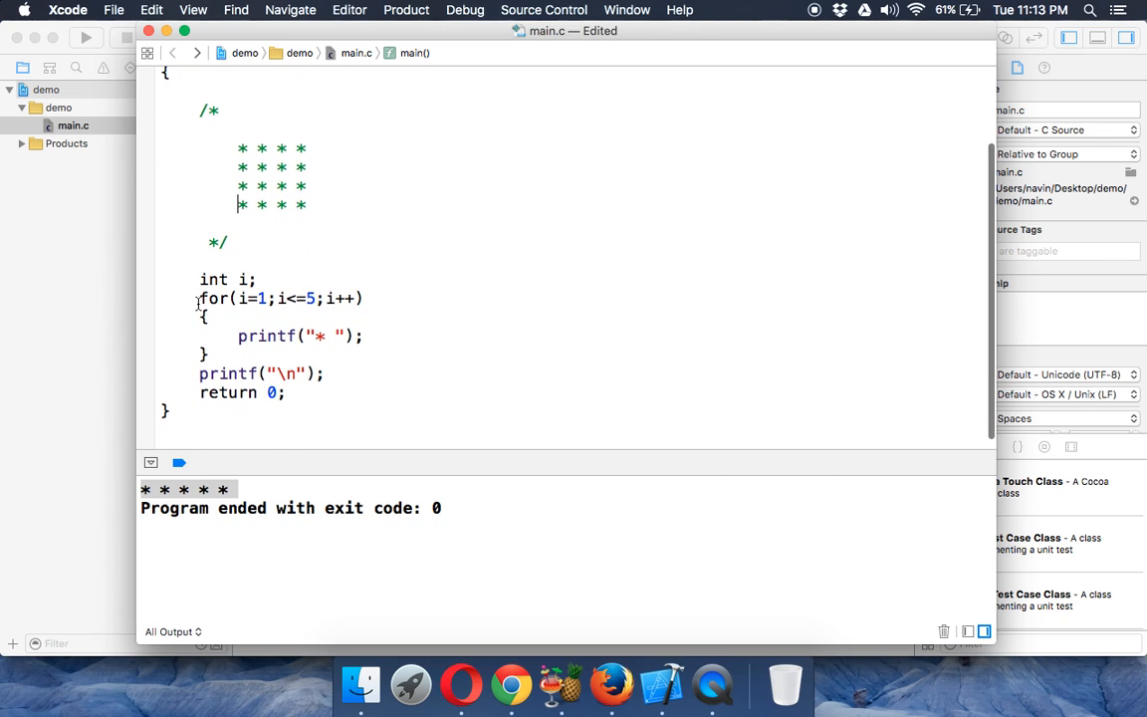
{"action": "left_click_drag", "start_coordinate": [199, 298], "coordinate": [323, 374]}
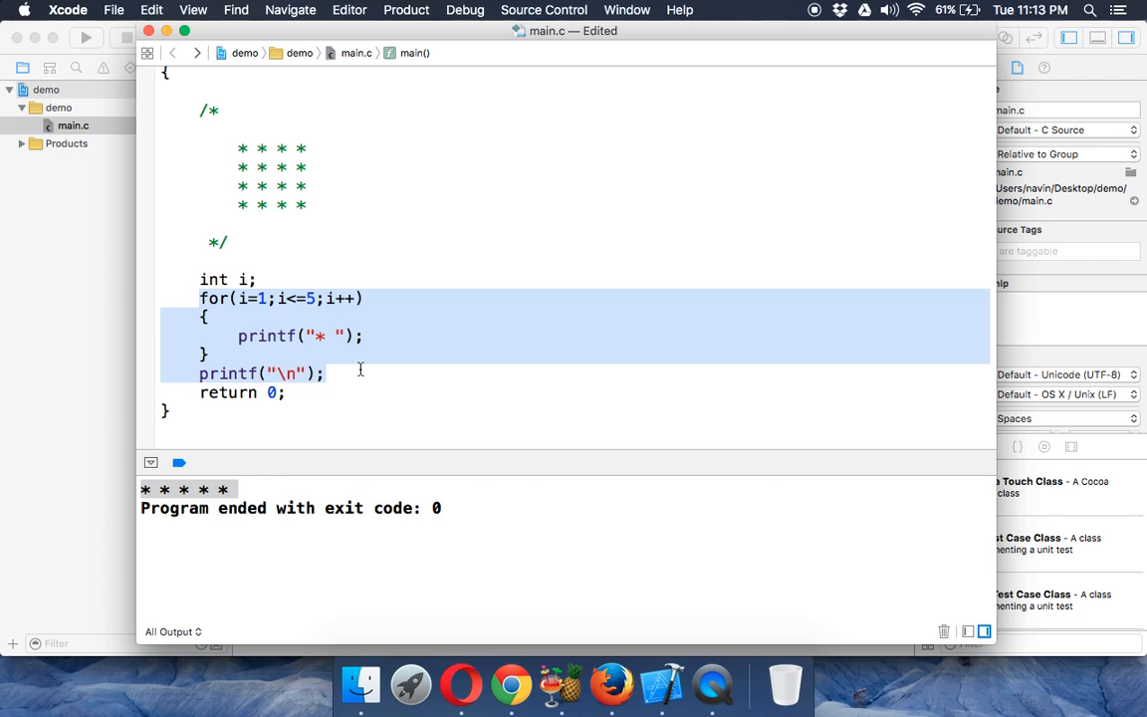
{"action": "mouse_move", "coordinate": [237, 147]}
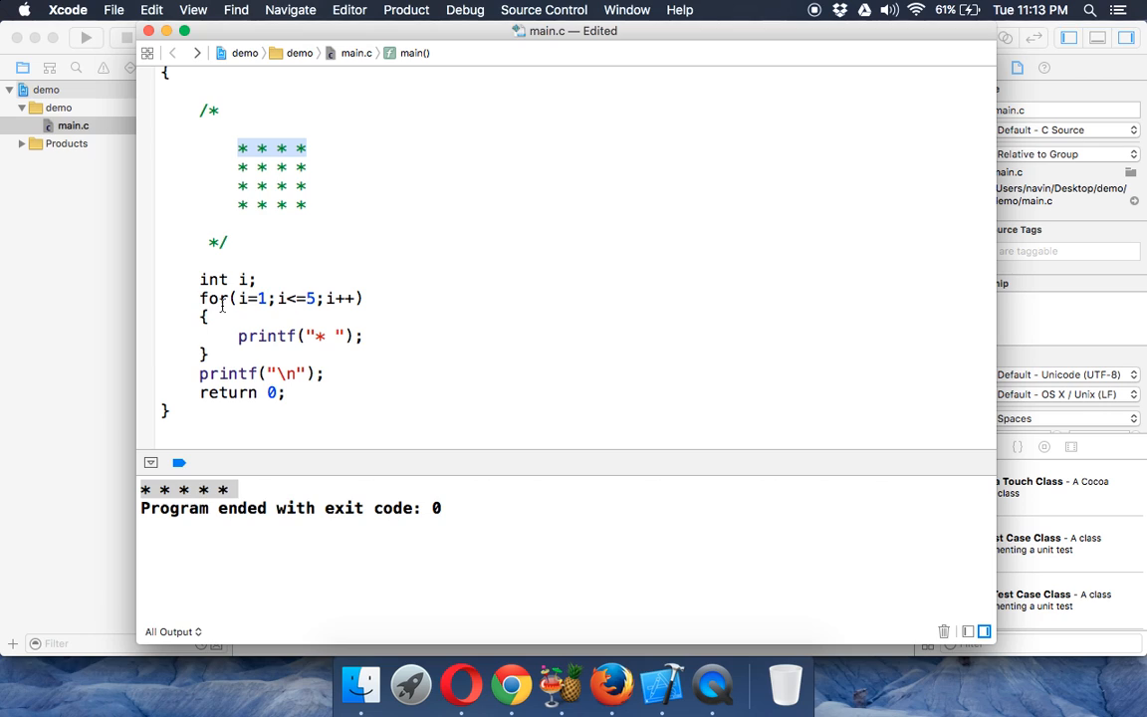
{"action": "left_click_drag", "start_coordinate": [199, 299], "coordinate": [322, 374]}
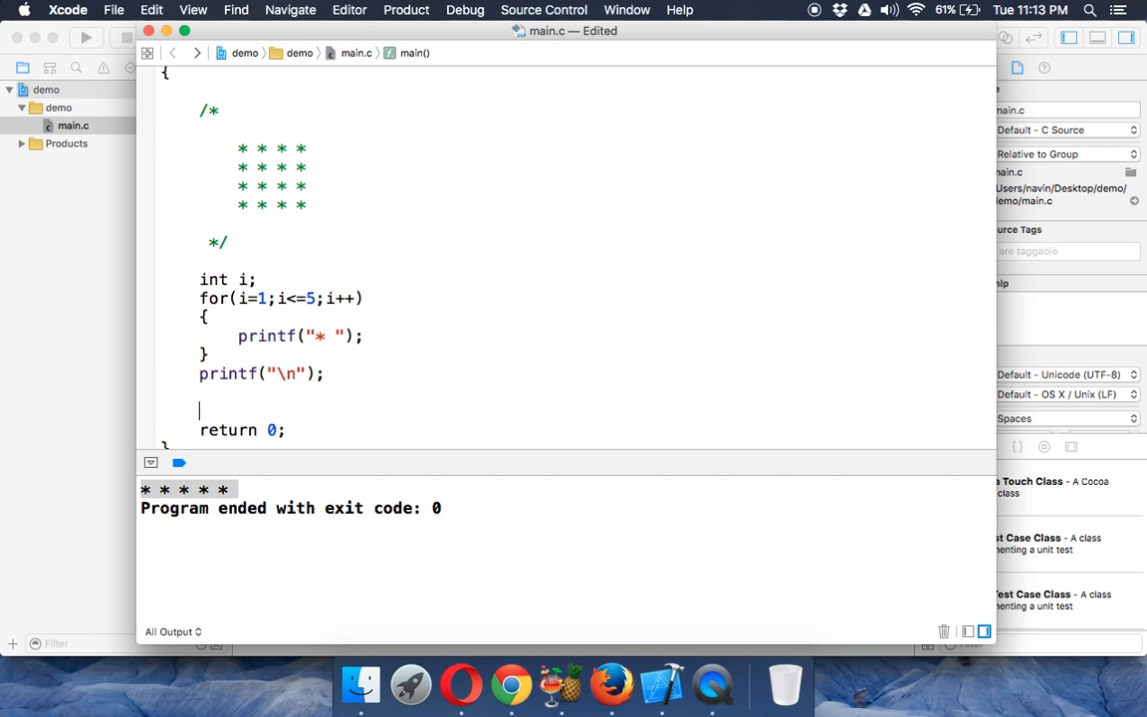
{"action": "type", "text": "for(i=1;i<=5;i++)"}
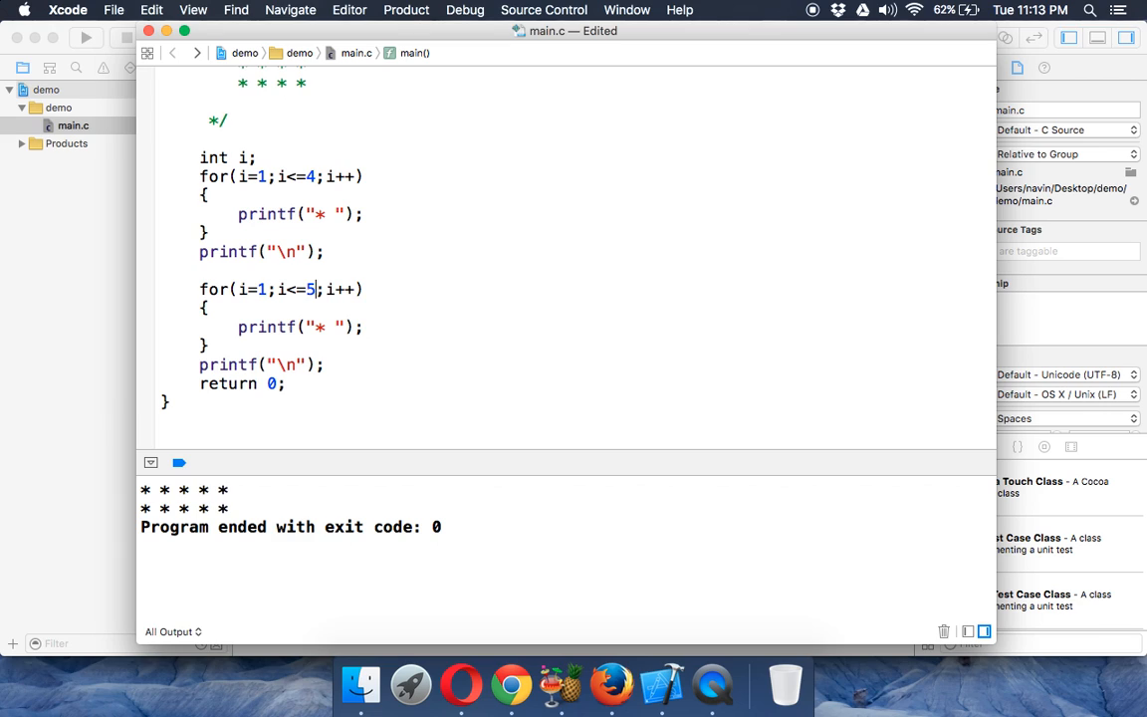
{"action": "type", "text": "4"}
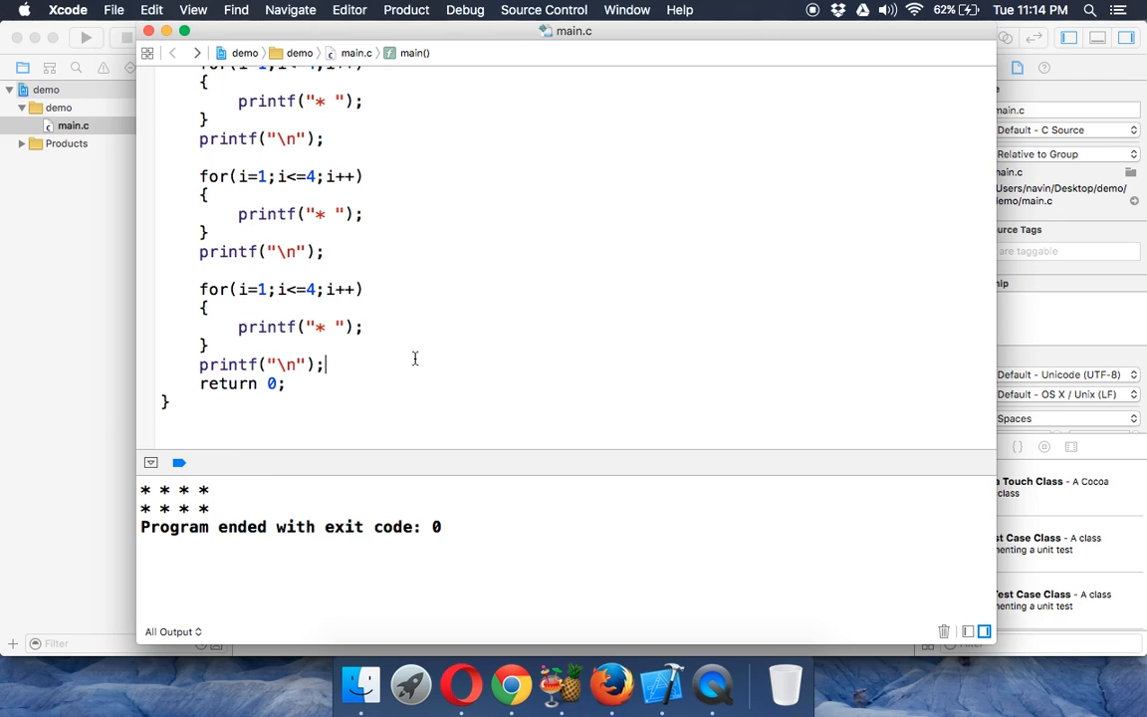
Run and review the four-row star block in the console against the repeated loops
{"action": "left_click_drag", "start_coordinate": [199, 289], "coordinate": [319, 364]}
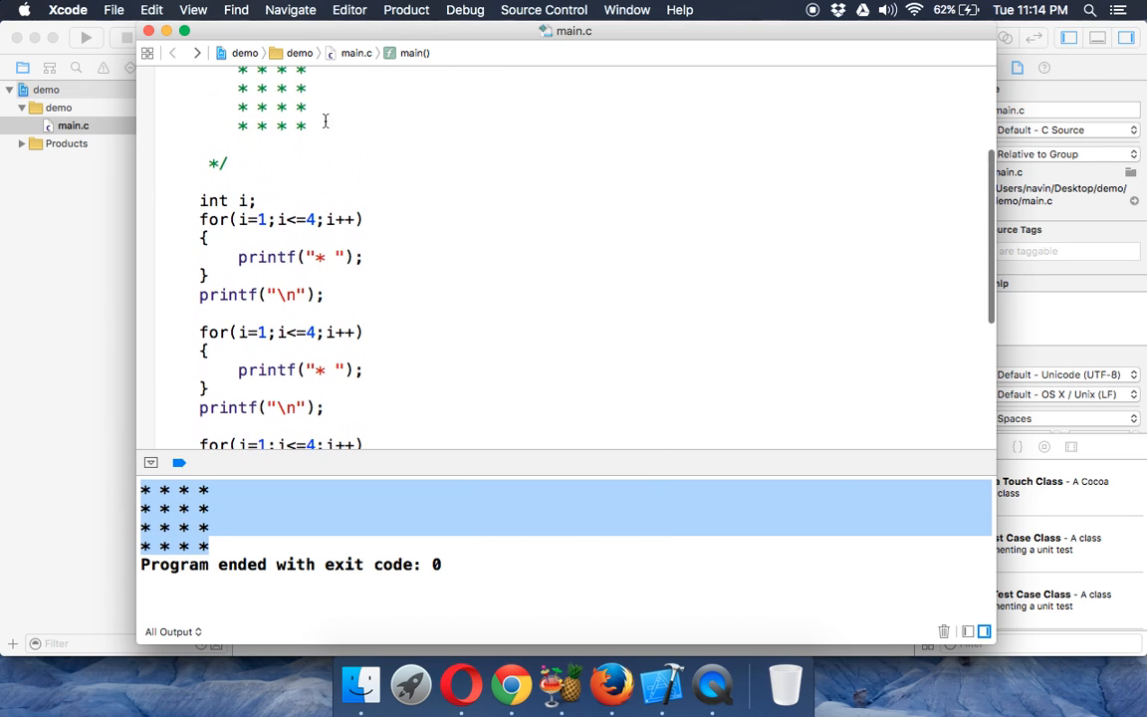
{"action": "scroll", "scroll_direction": "down", "scroll_amount": 3}
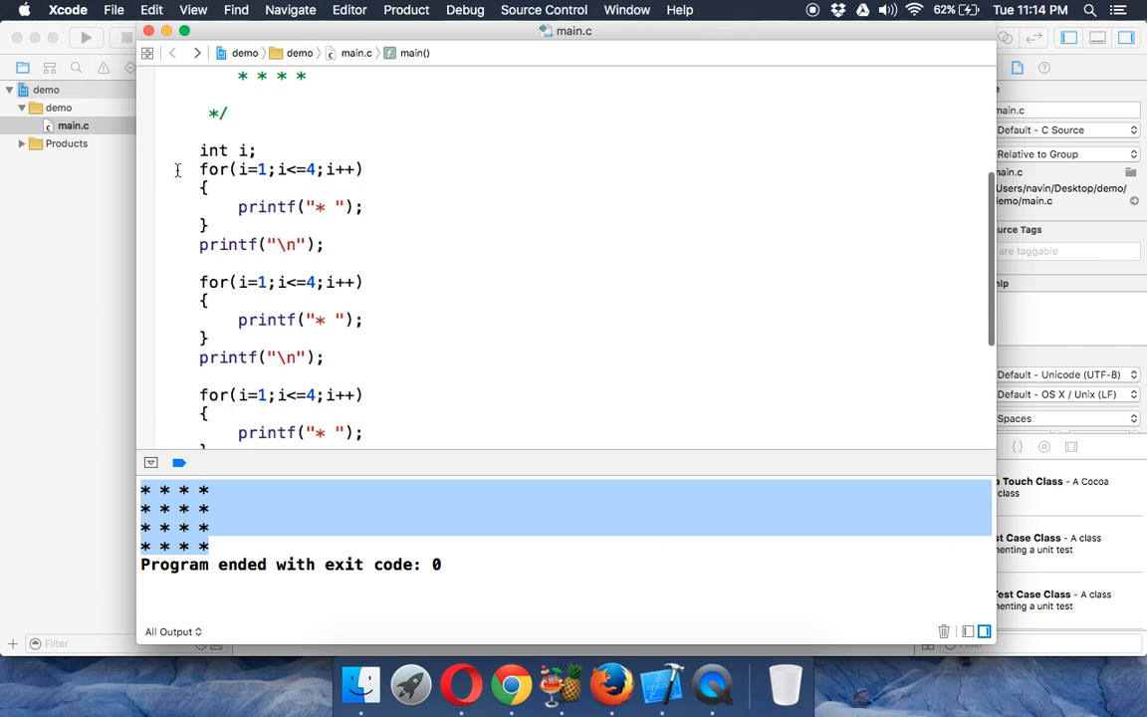
{"action": "left_click_drag", "start_coordinate": [199, 168], "coordinate": [322, 243]}
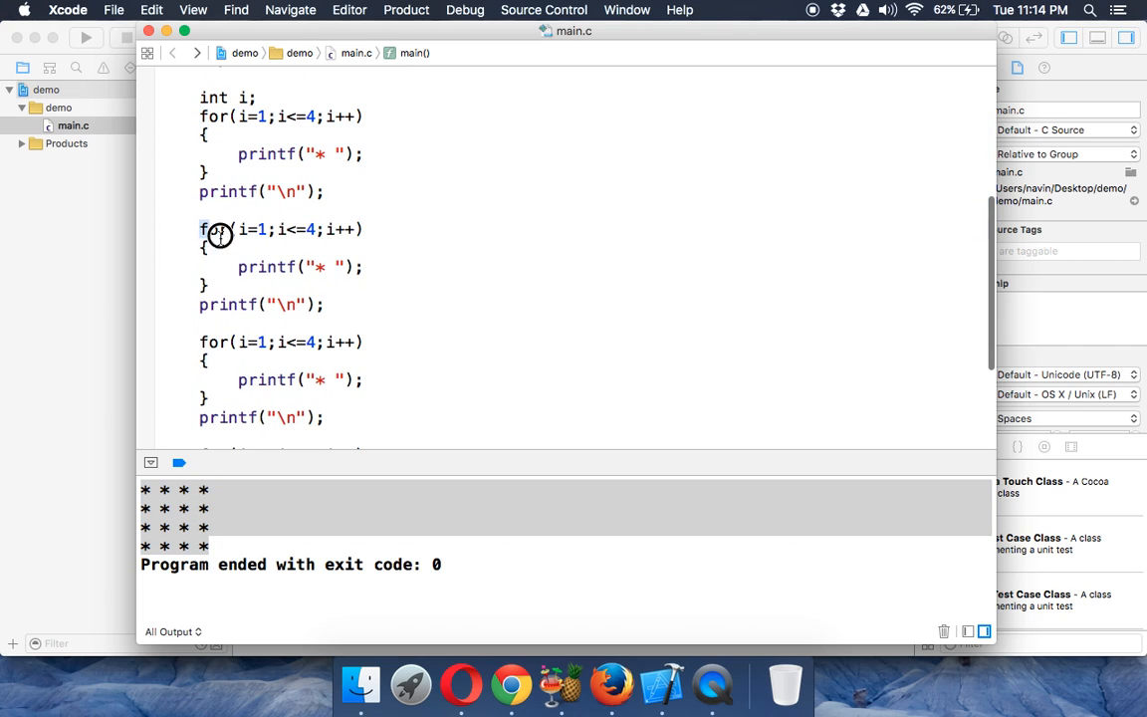
{"action": "left_click_drag", "start_coordinate": [199, 229], "coordinate": [338, 302]}
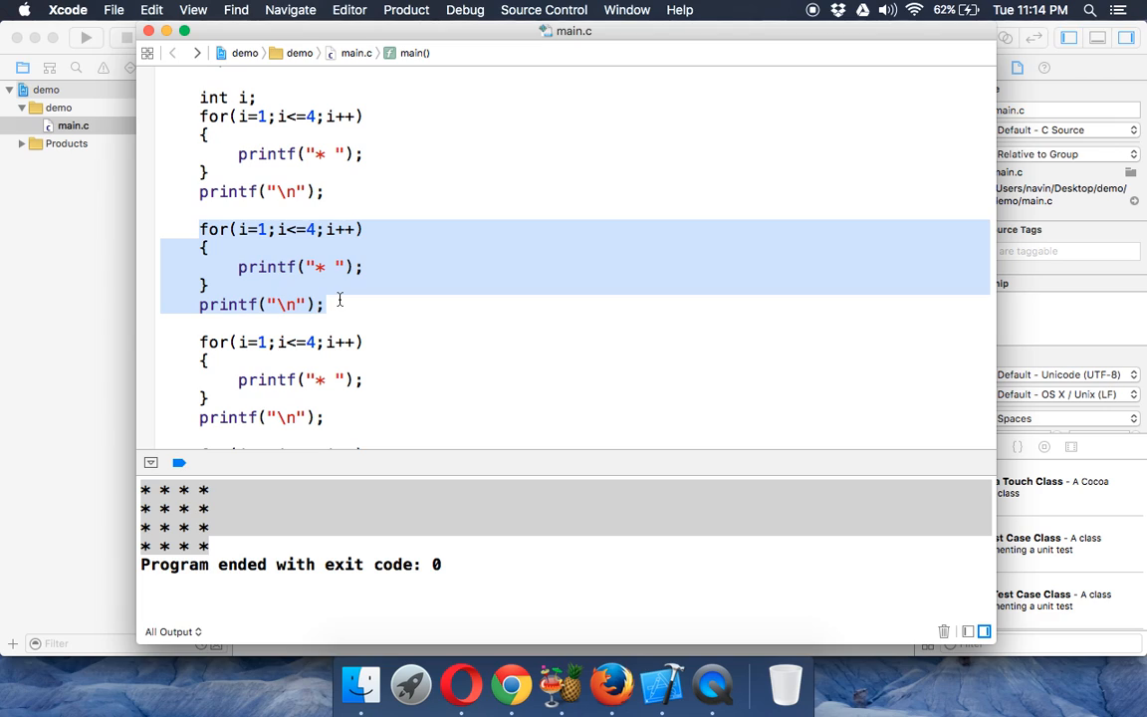
{"action": "left_click", "coordinate": [442, 257]}
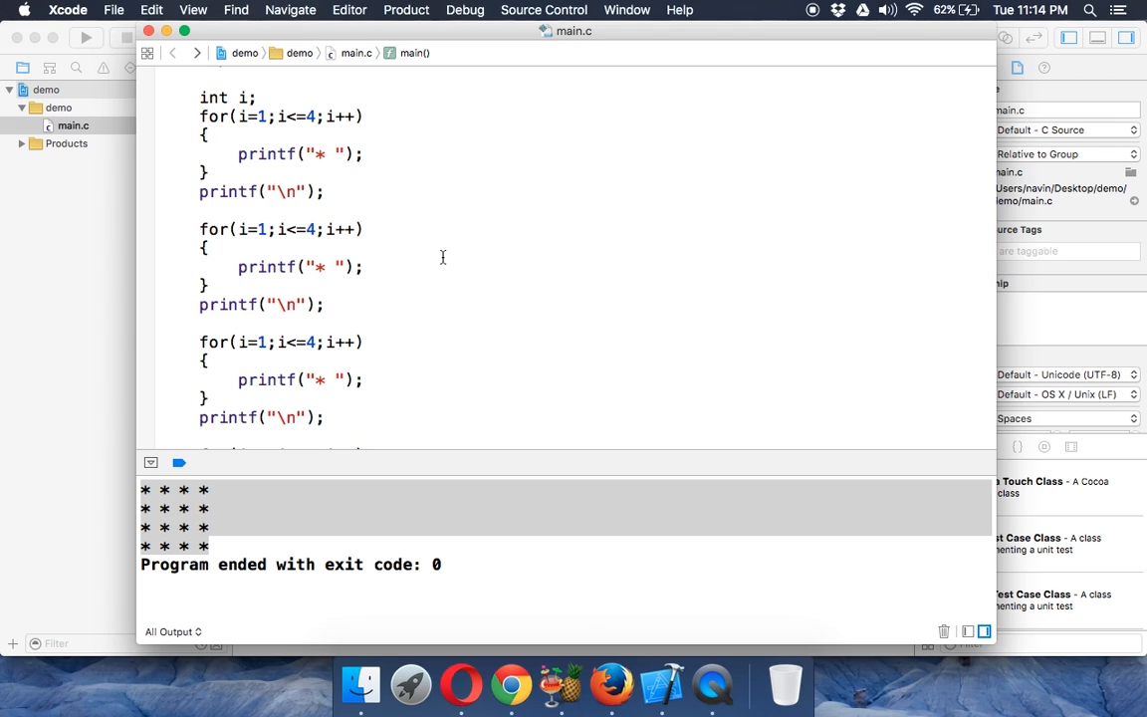